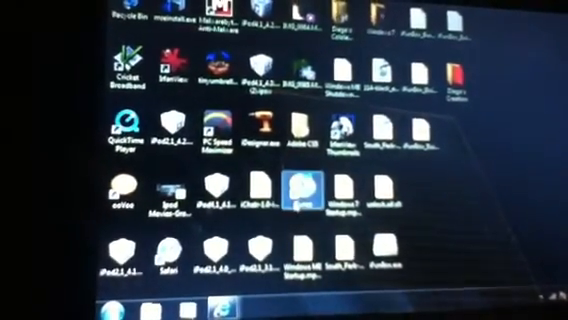
# Launch iTunes from its desktop shortcut, opening the empty Music library.
pyautogui.doubleClick(295, 187)
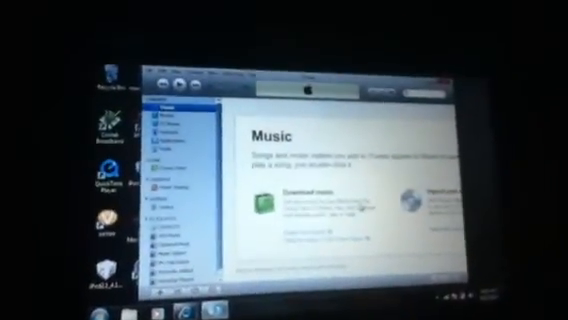